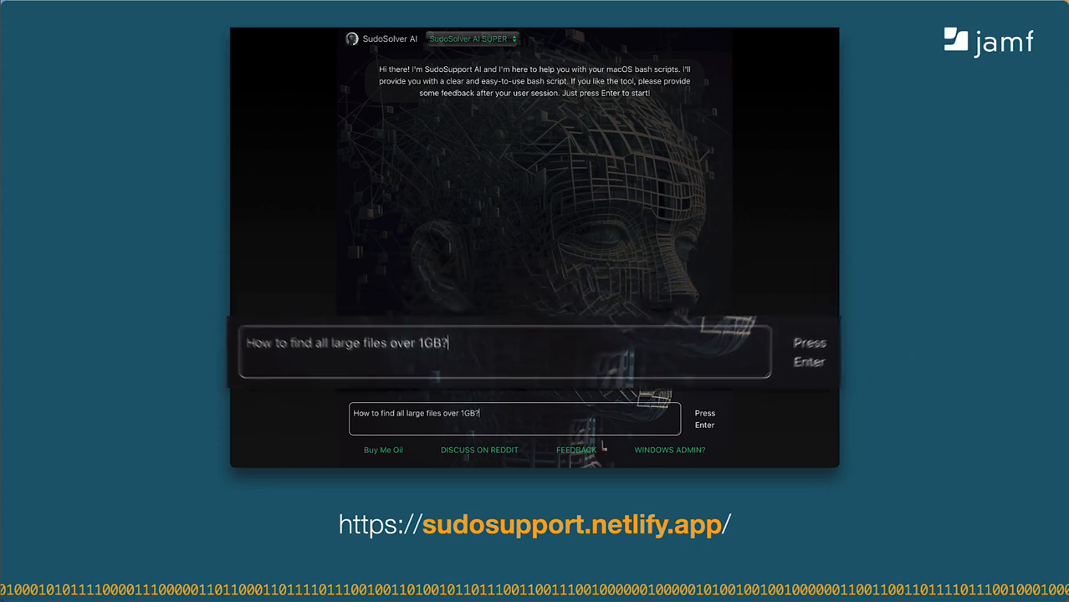
# Send 'How to find all large files over 1GB?' to SudoSolver AI.
pyautogui.press('Return')
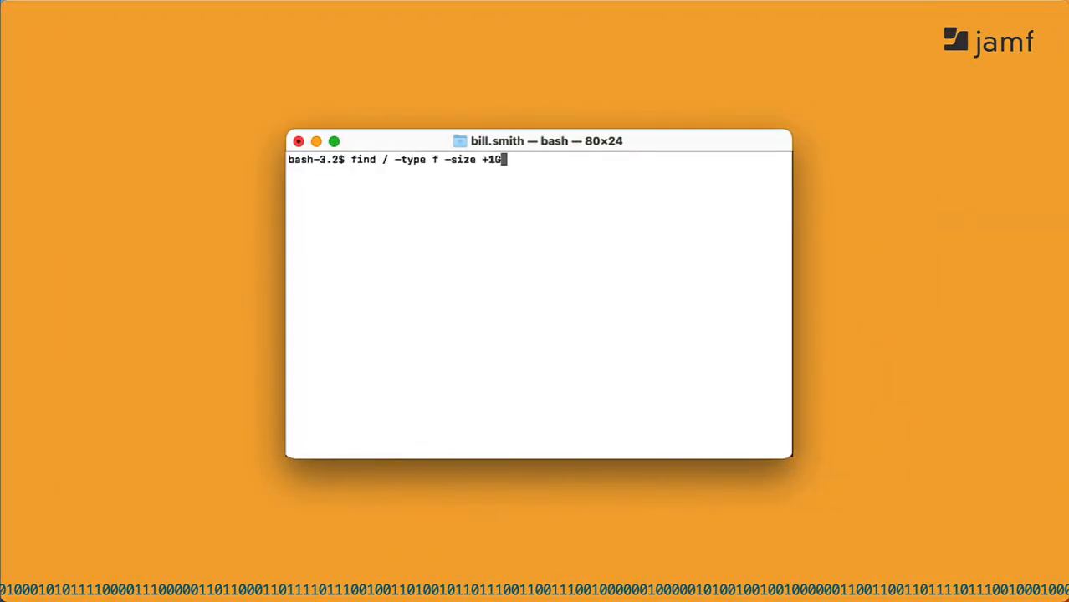
# Run find / -type f -size +1G, scroll through the results, then stop it.
pyautogui.press('Return')
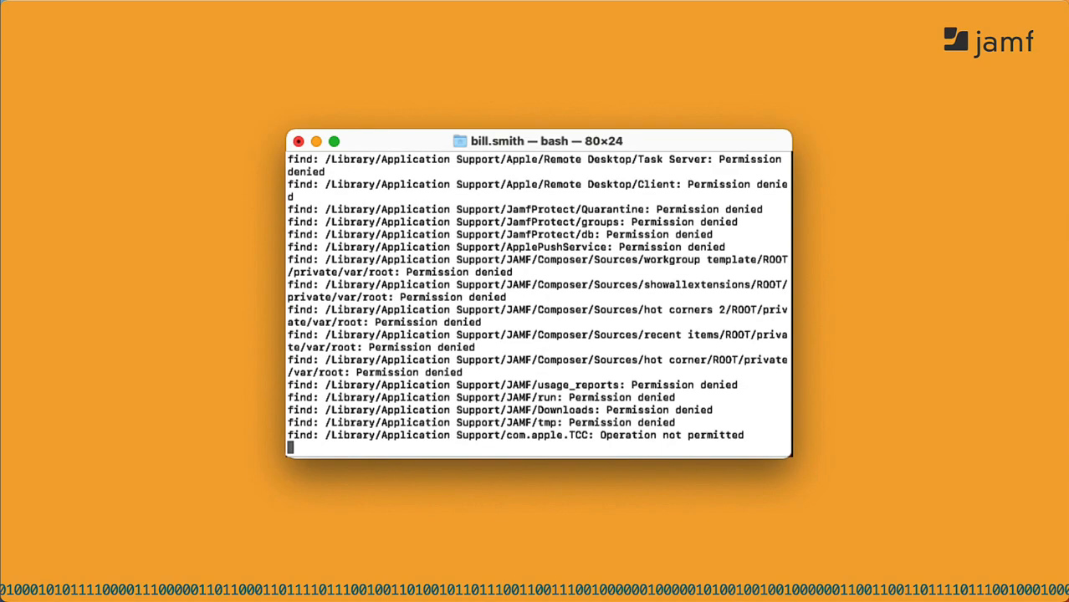
pyautogui.scroll(-3)
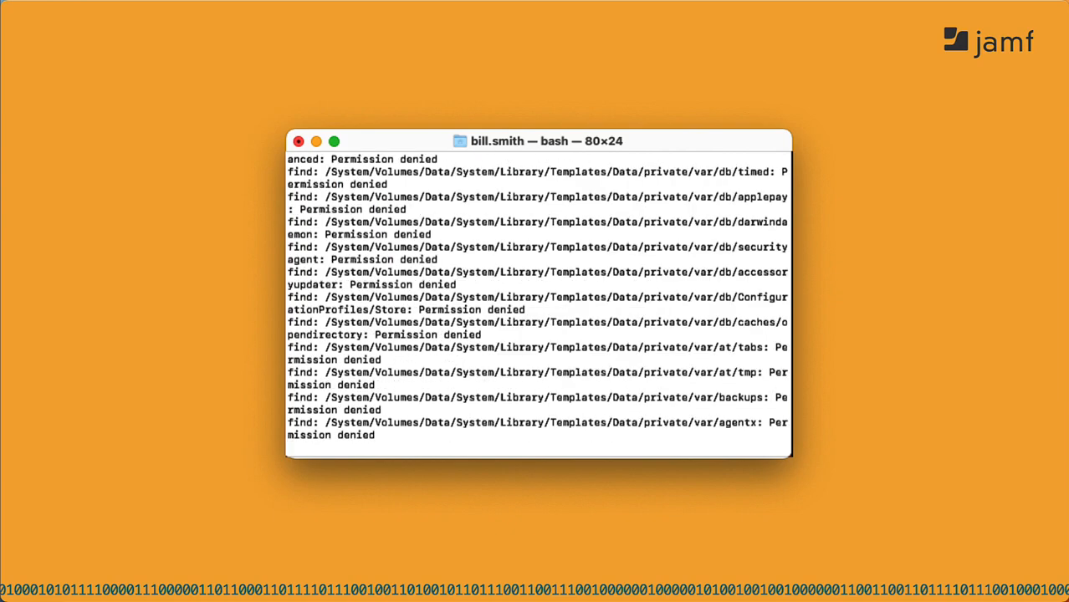
pyautogui.scroll(-3)
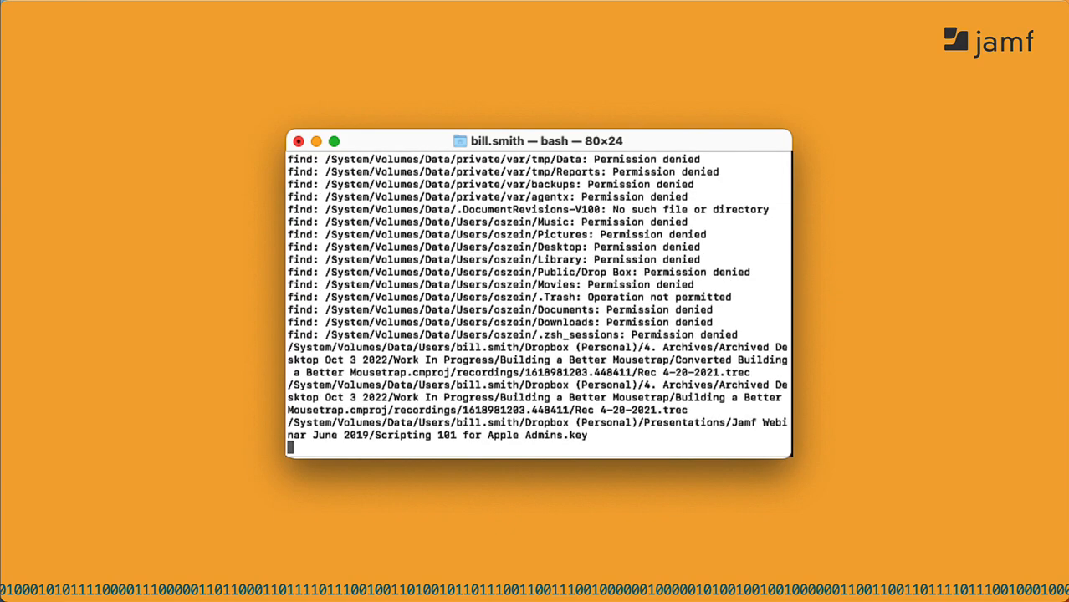
pyautogui.press('ctrl+c')
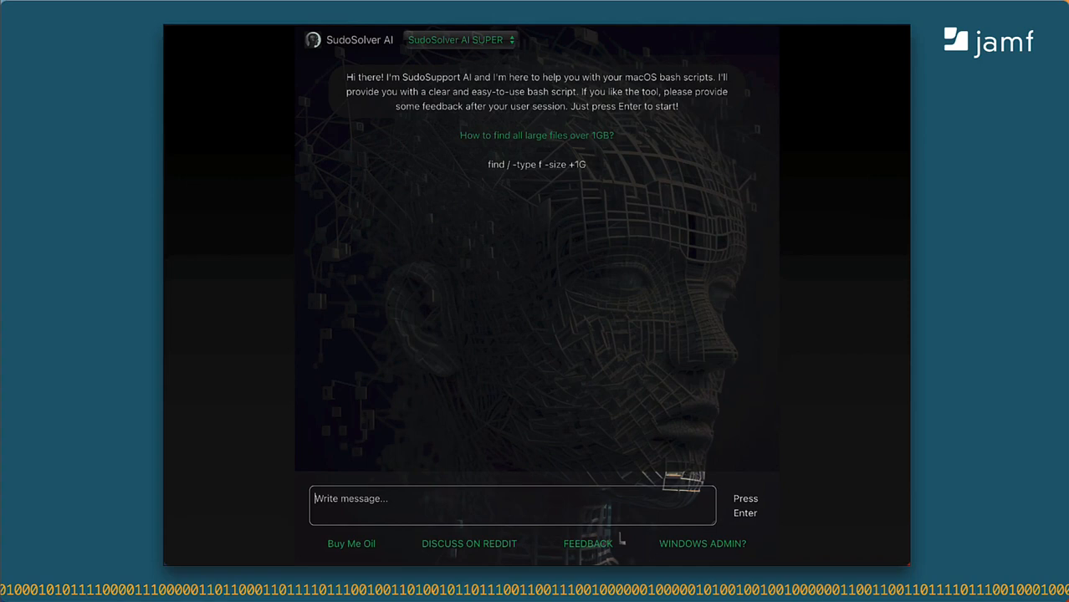
# Ask 'Do you understand French?' and draft 'Comment trouver tous les fichiers volumineux de plus de 1 Go?'.
pyautogui.write('Do yo')
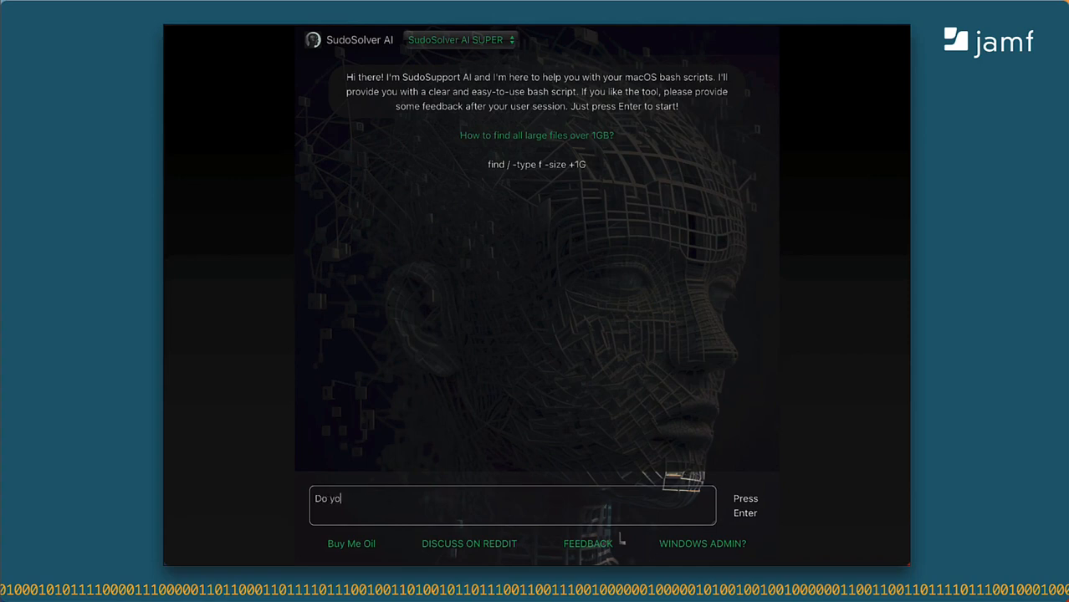
pyautogui.write('u understan')
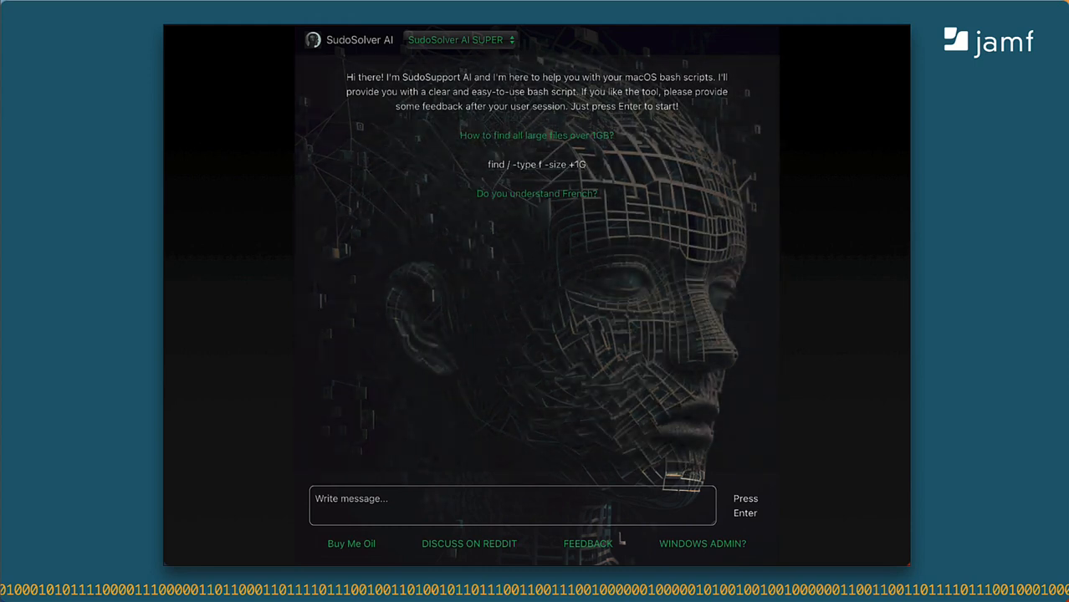
pyautogui.click(537, 194)
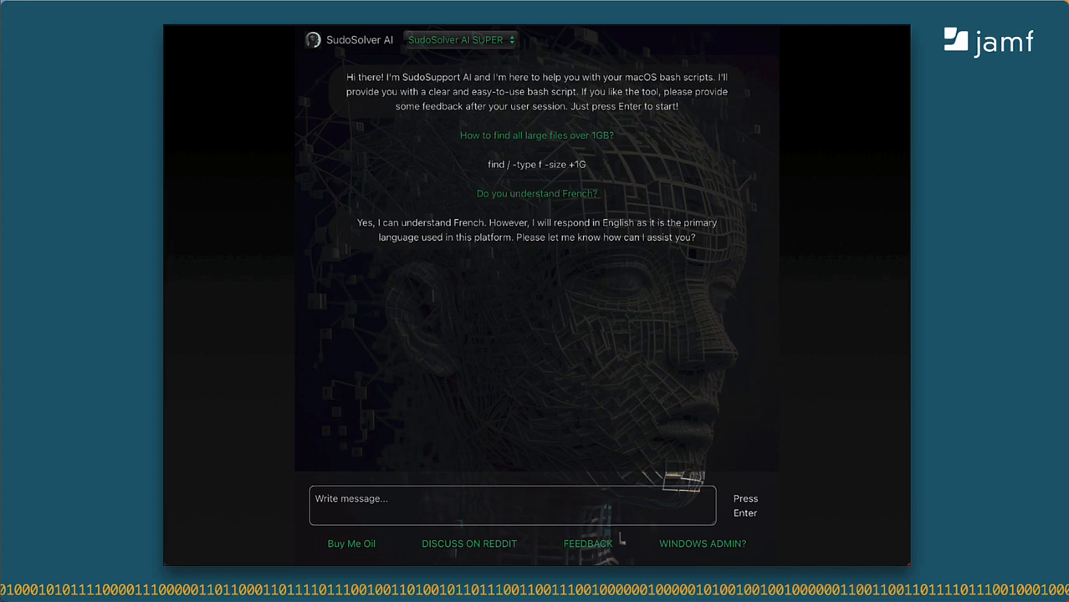
pyautogui.write('Comment trouver tous les fichiers volumineux de plus de 1 Go?')
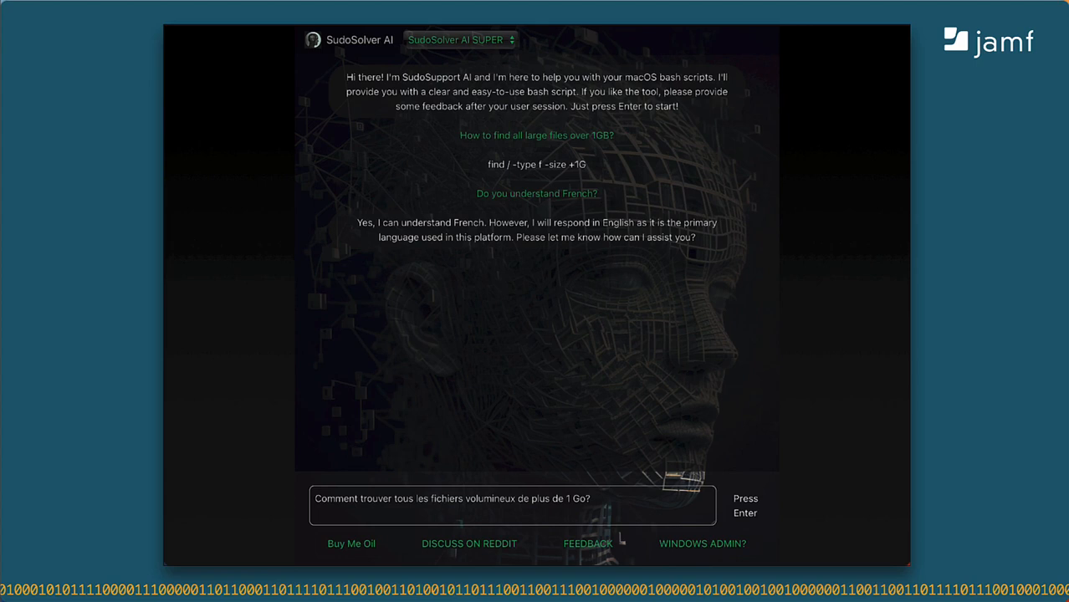
# Send the French question 'Comment trouver tous les fichiers volumineux de plus de 1 Go?'.
pyautogui.press('Return')
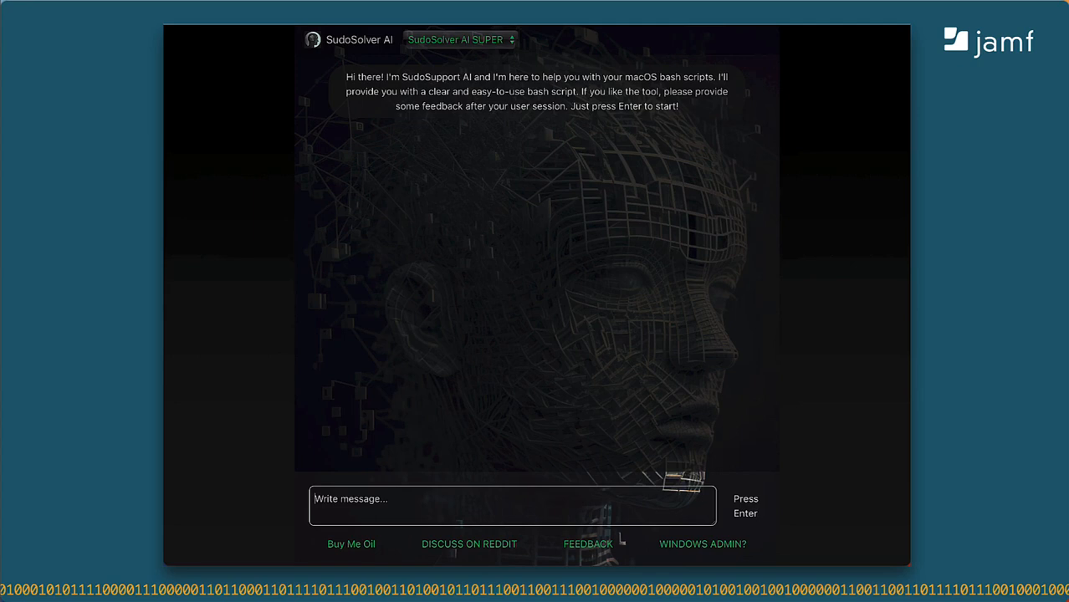
# Request a command that sorts File A.txt, drops 'for' lines, and saves to File B.txt.
pyautogui.write('Read file "File A.txt" on Desktop, sort each line alphabetically, remove lines with the word "for", and write the result to "File B.txt" in home folder')
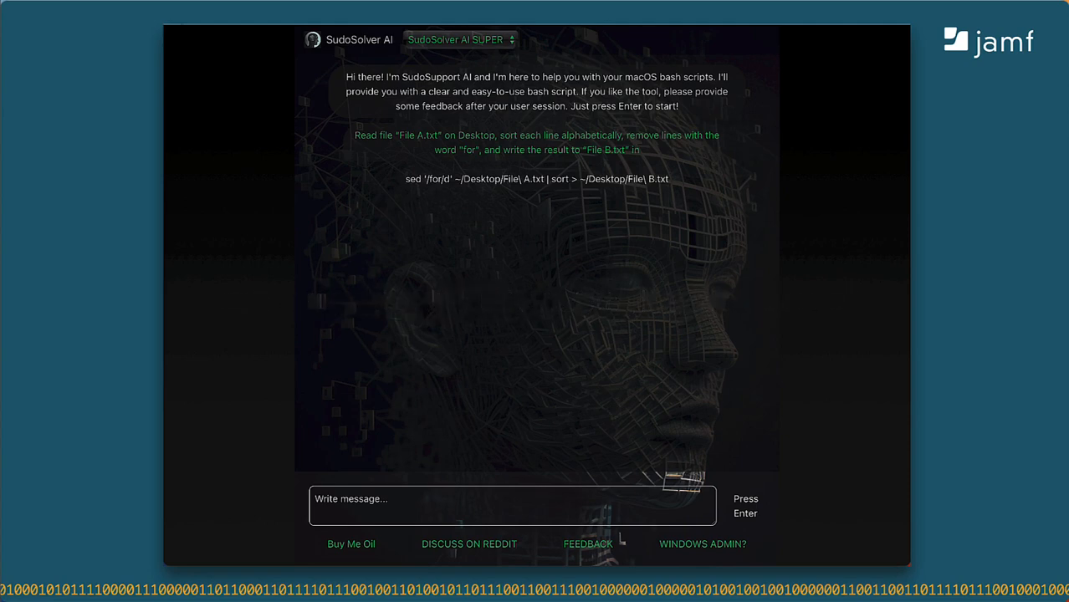
# Ask for LastSaveDate from ~/Library/Preferences/com.apple.iCal.plist.
pyautogui.write('Read ~/Library/Preferences/com.apple.iCal.plist and return value of LastSaveDate')
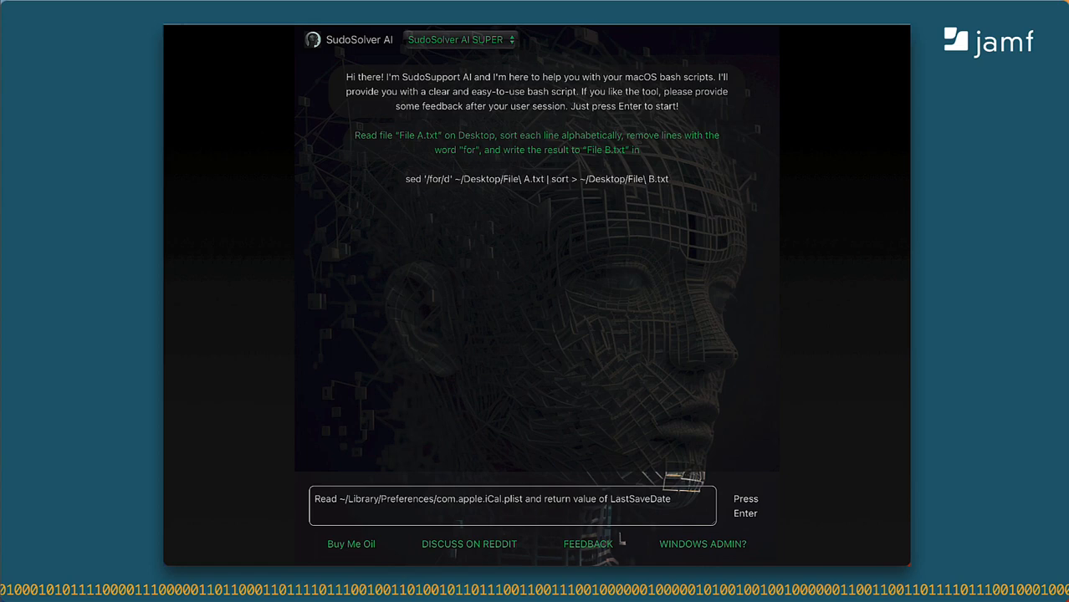
pyautogui.press('Return')
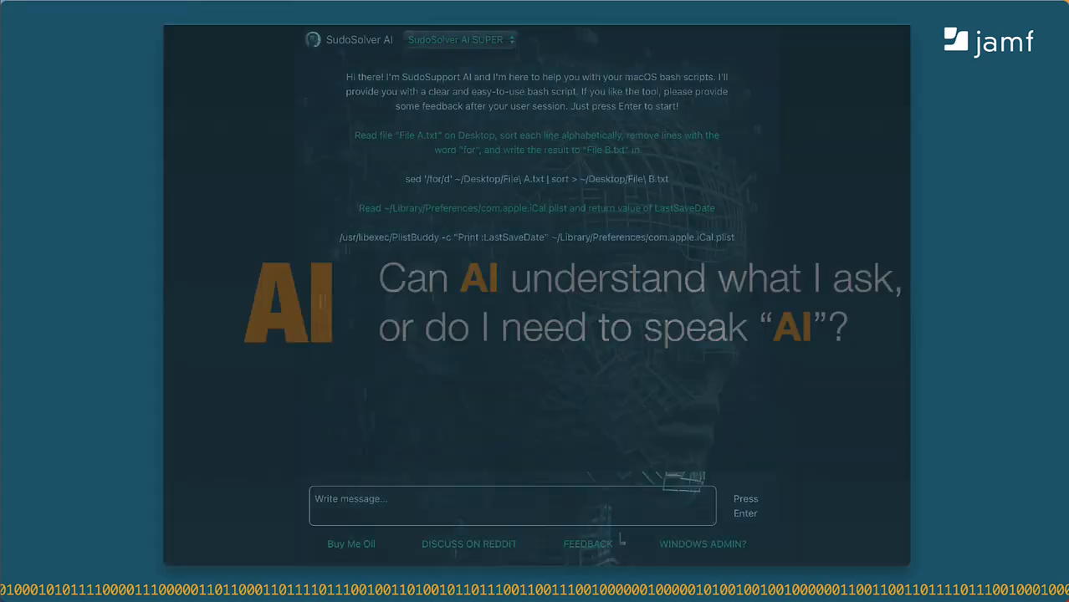
# Ask 'Do you know anything about Jamf Pro?' and draft a follow-up about the Jamf Pro binary.
pyautogui.write('Do you know anything about Jamf Pro?')
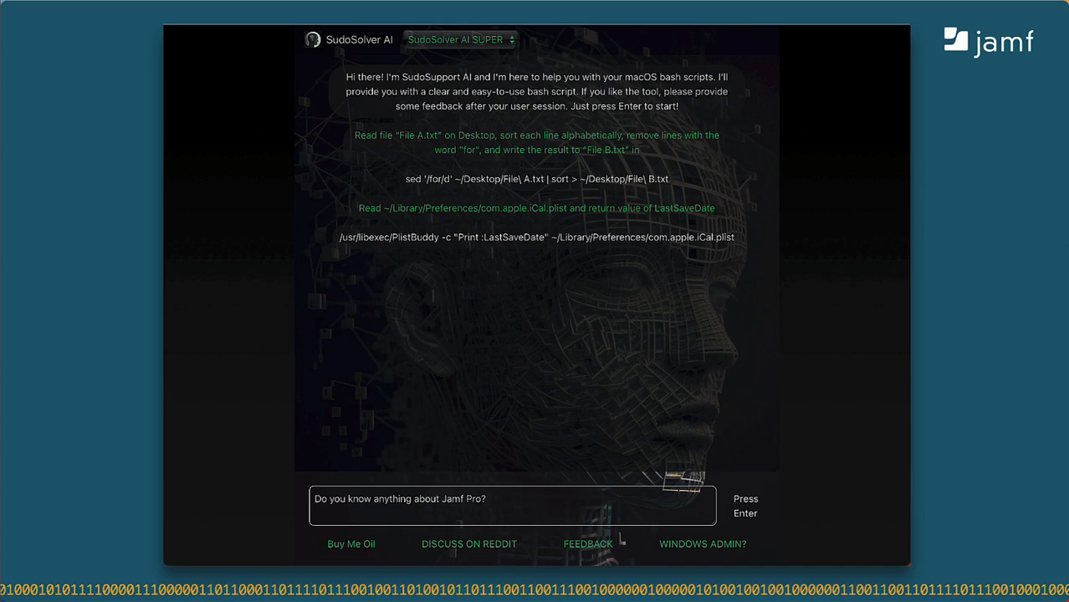
pyautogui.press('Return')
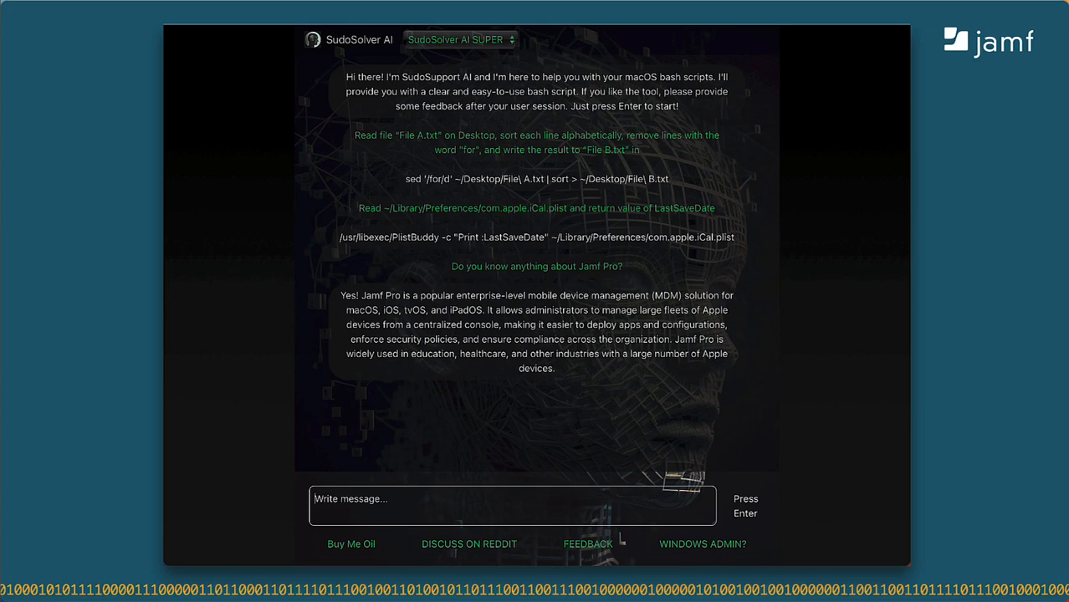
pyautogui.write('Do you know anything about the Jamf Pro binary?')
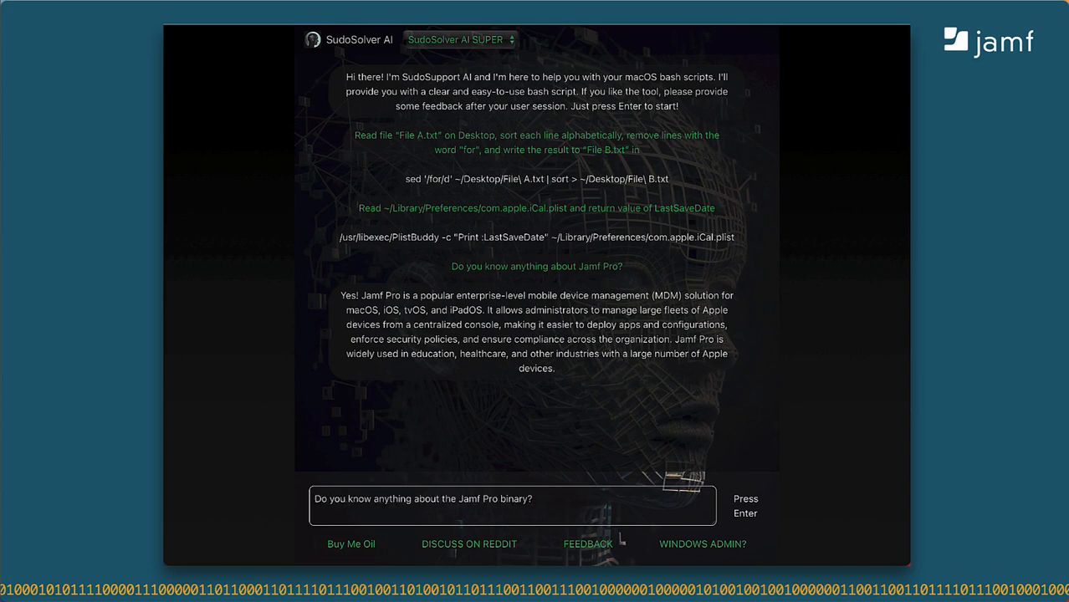
# Send the Jamf Pro binary question, read the reply, and draft an inventory-update question.
pyautogui.press('Return')
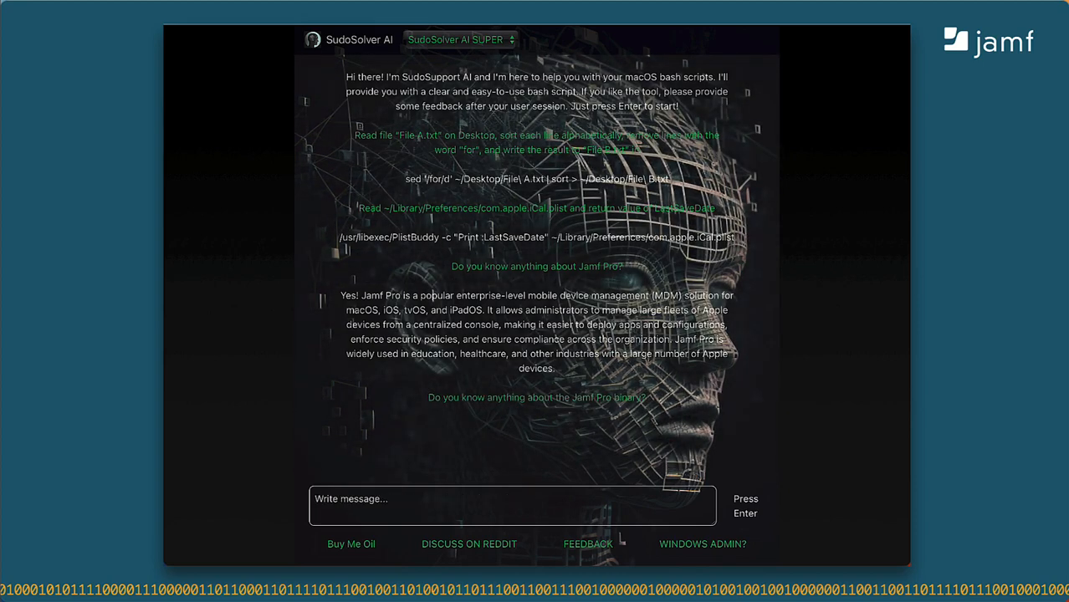
pyautogui.scroll(-3)
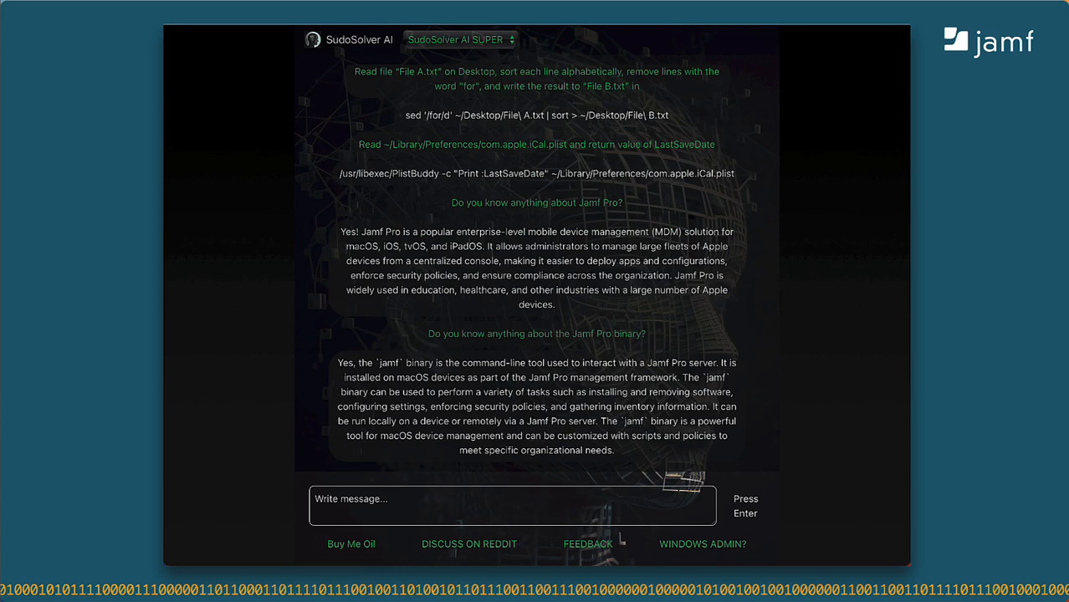
pyautogui.write("How do I update a computer's inventory in Jamf Pro using the jamf binary?")
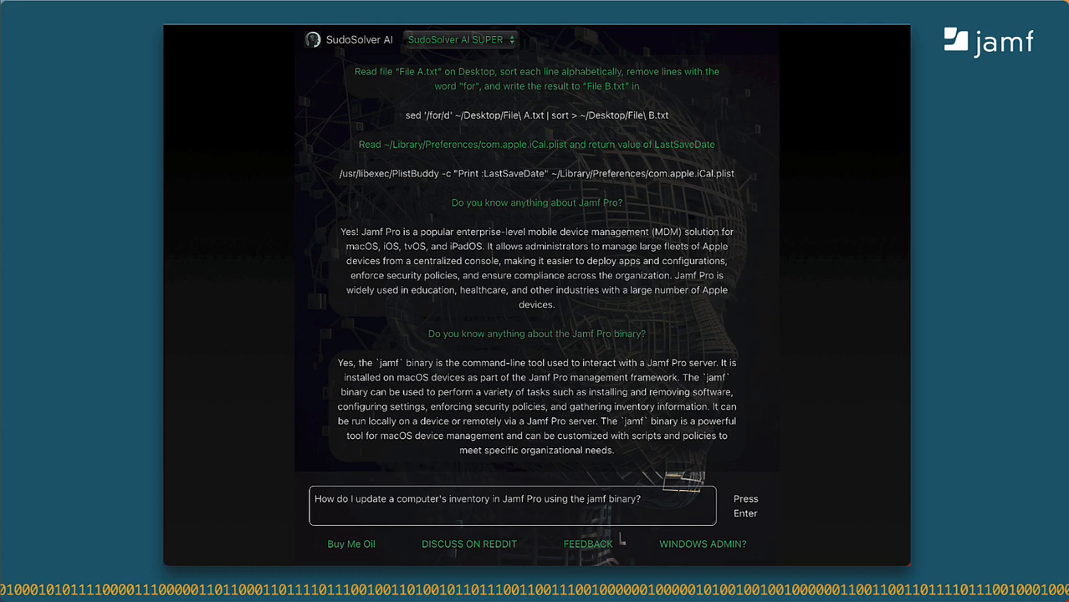
# Submit 'How do I update a computer's inventory in Jamf Pro using the jamf binary?'.
pyautogui.press('Return')
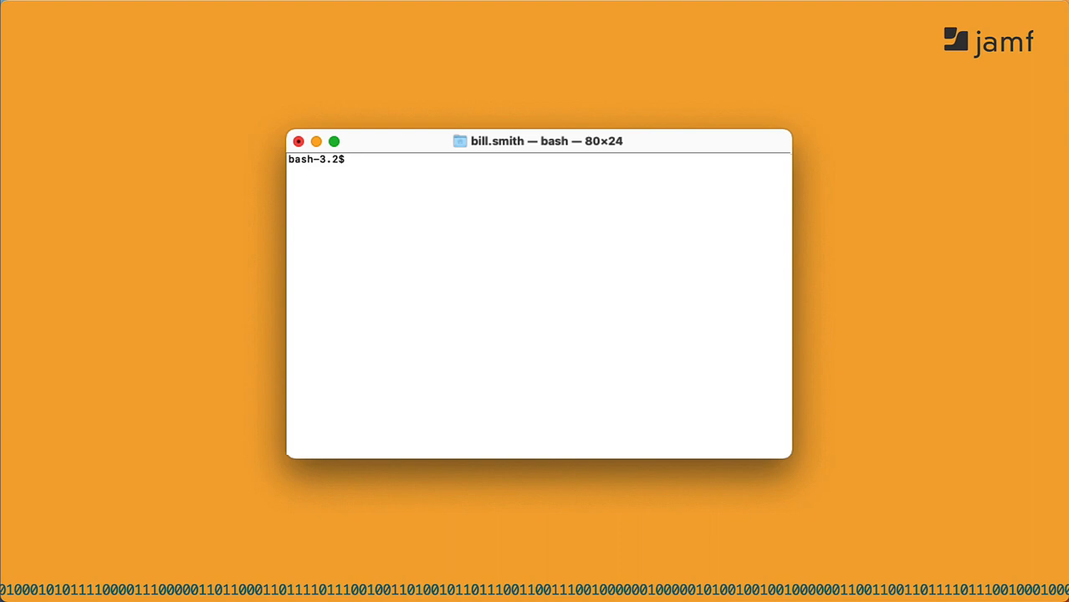
# Run jamf help and jamf help changePassword, then draft a name-and-hello dialog script request.
pyautogui.write('jamf hel')
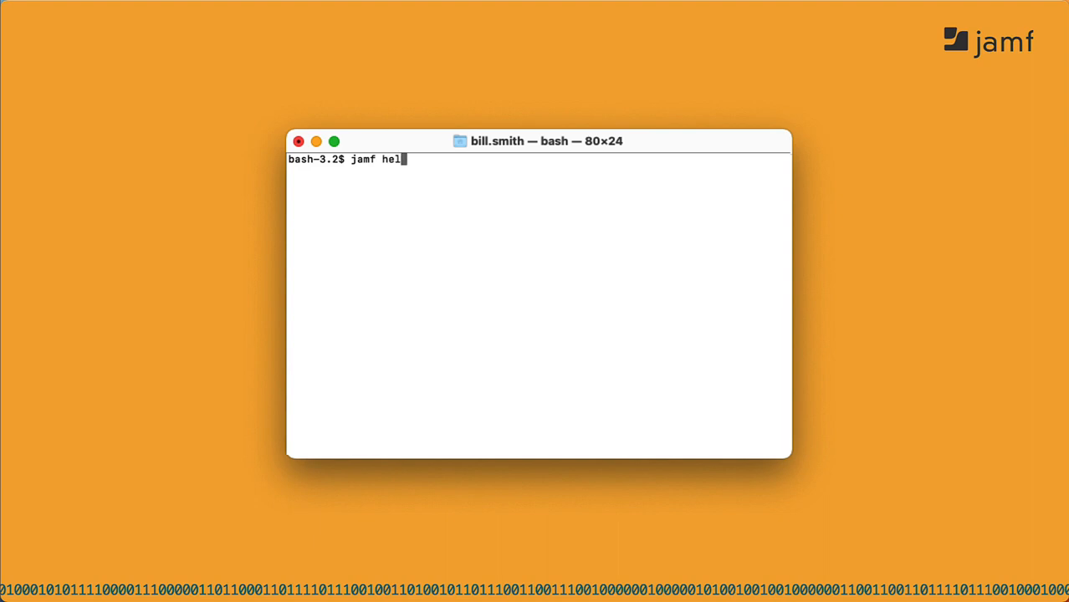
pyautogui.press('Return')
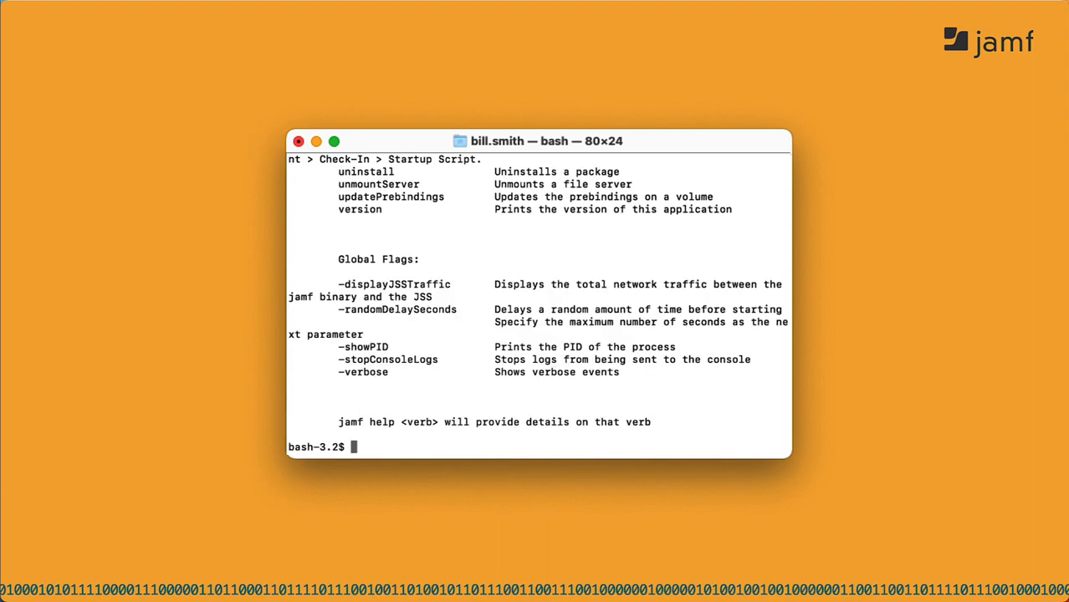
pyautogui.write('jamf help change')
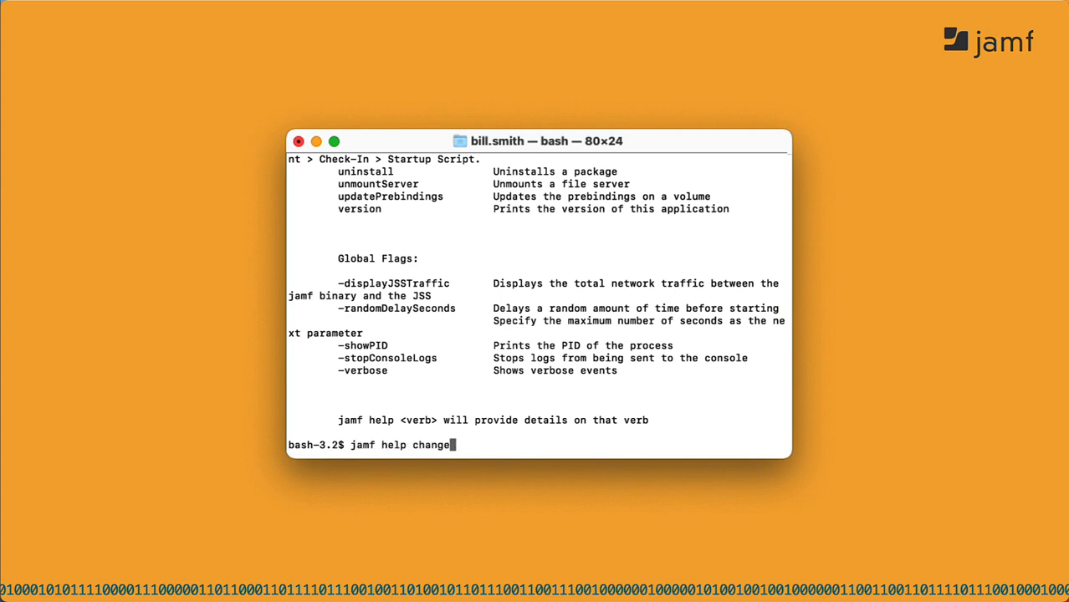
pyautogui.write('Password')
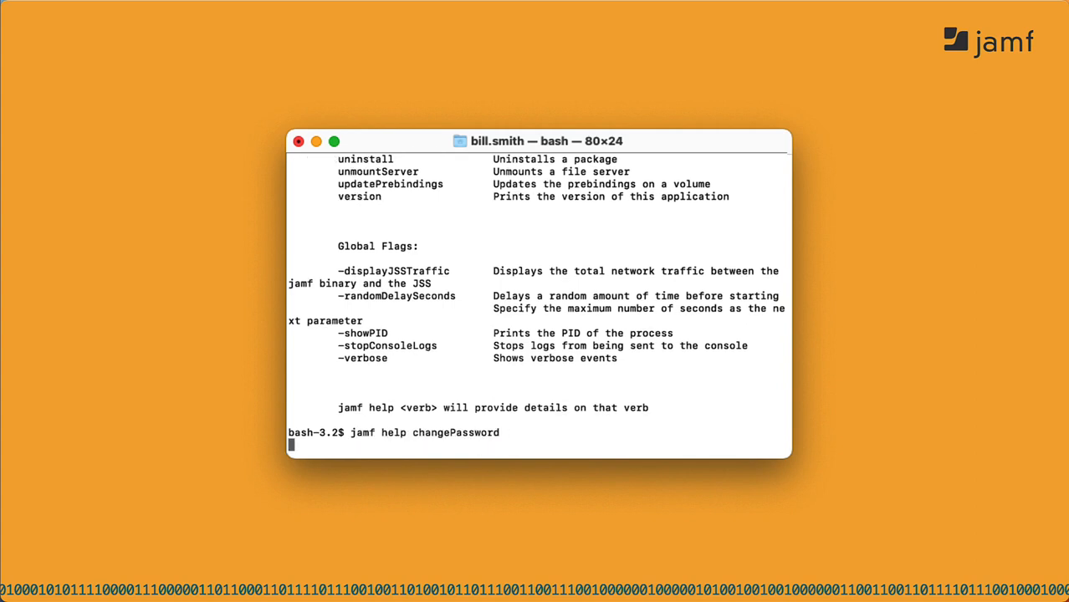
pyautogui.press('Return')
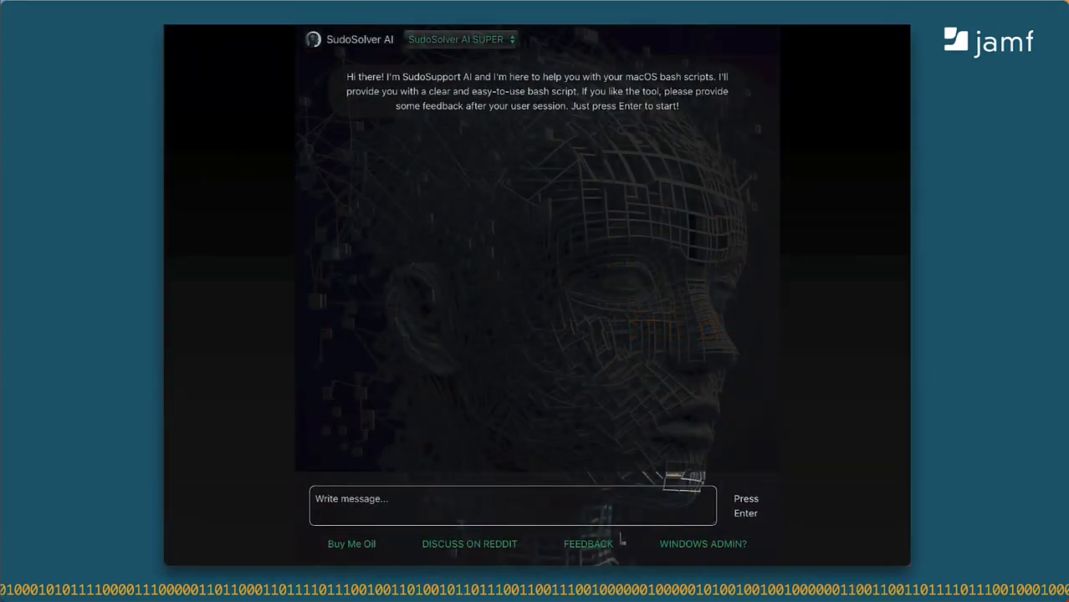
pyautogui.write('Write a script that will display a dialog asking for my name and then show another dialog that tells me hello.')
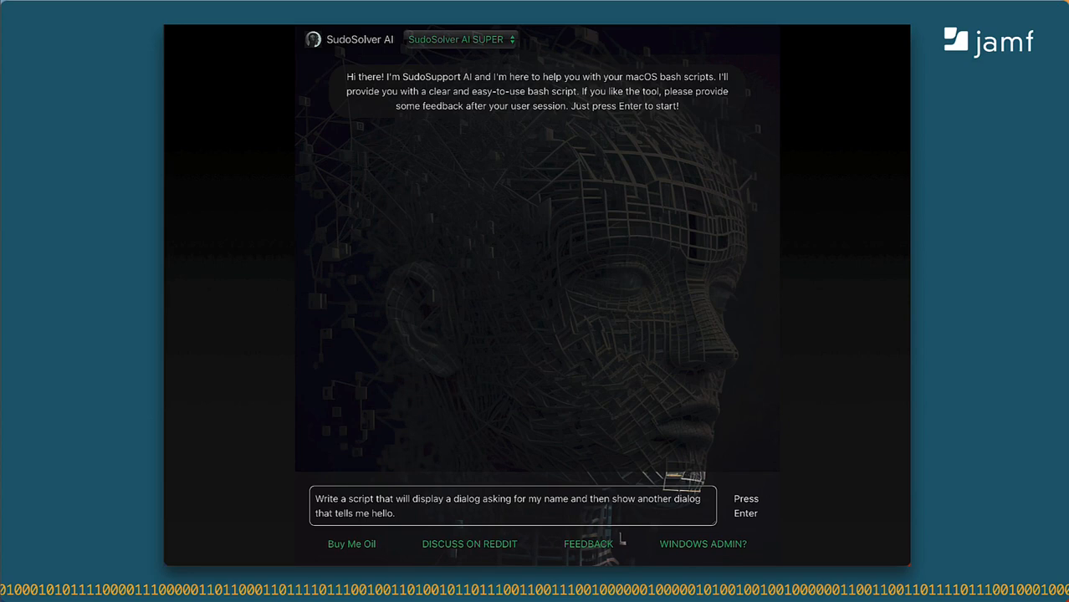
# Submit the name-and-hello dialog request, which clears the message field without a reply.
pyautogui.press('Return')
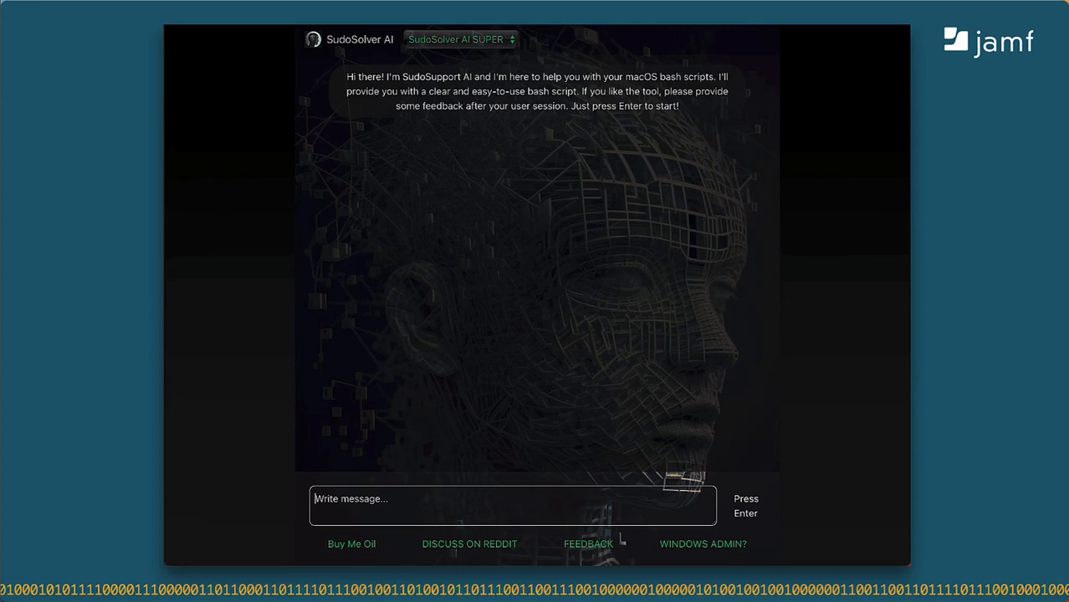
pyautogui.write('Write a script that will display a dialog asking for my name and then show another dialog that tells me hello.')
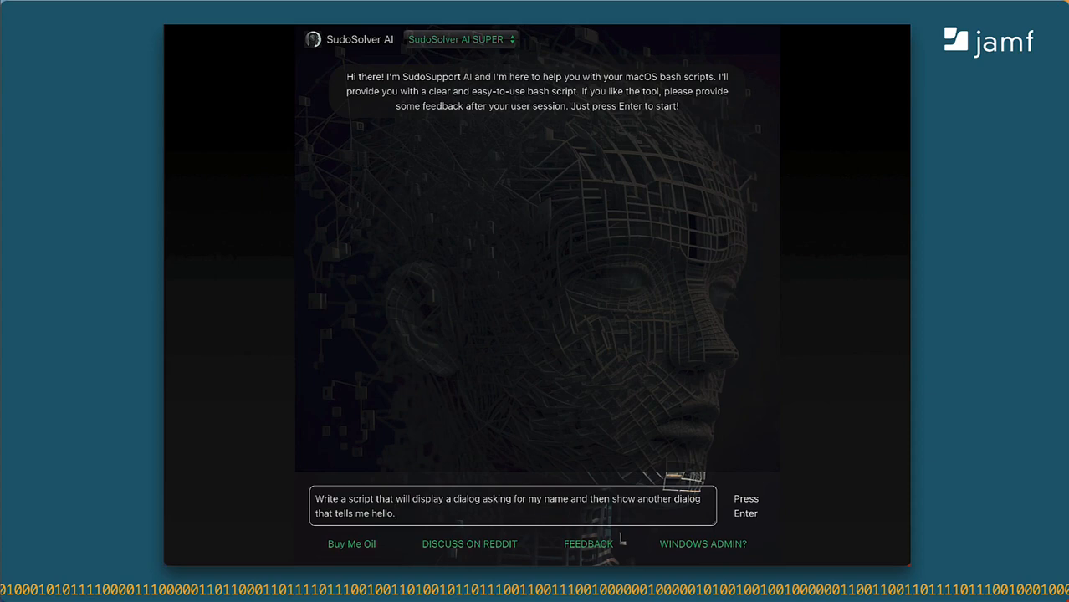
pyautogui.press('Return')
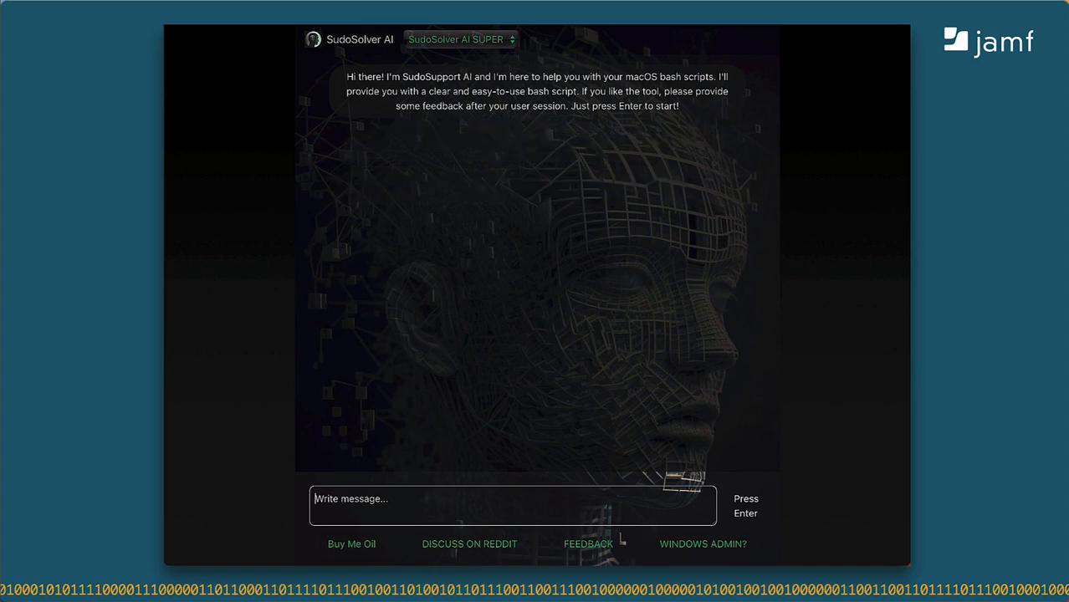
# Send 'Write a script that will display a dialog asking for my name…' to SudoSolver AI.
pyautogui.write('Write a script that will display a dialog asking for my name and then show another dialog that tells me hello.')
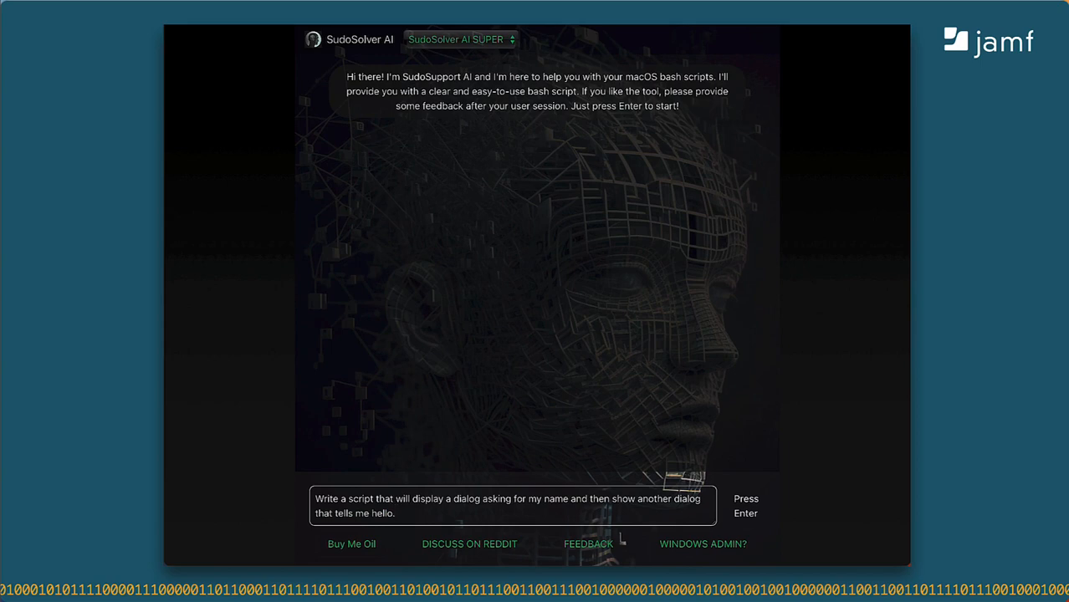
pyautogui.press('Return')
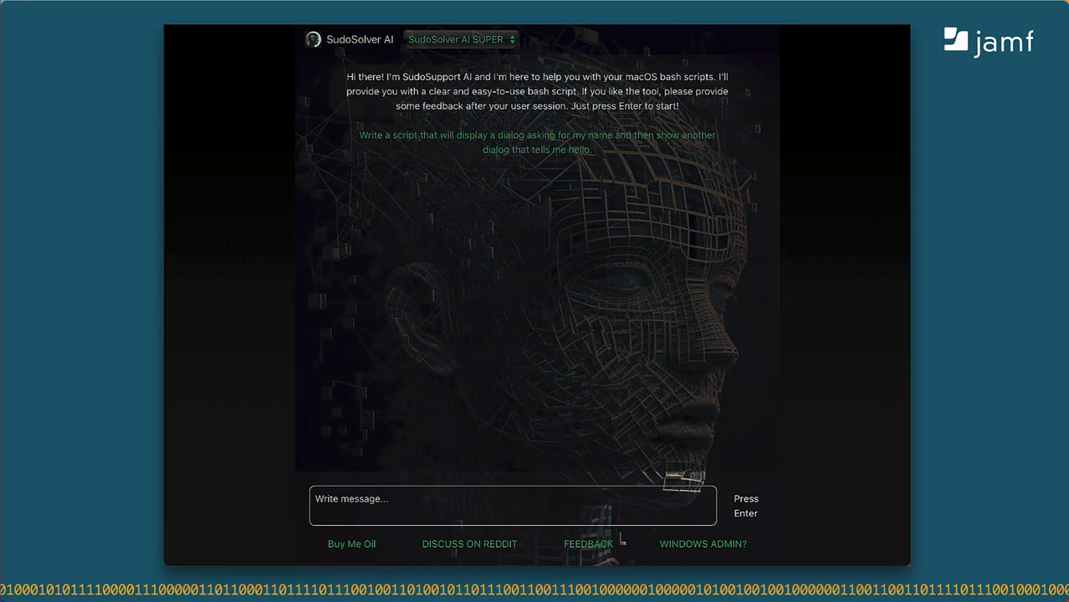
pyautogui.press('Return')
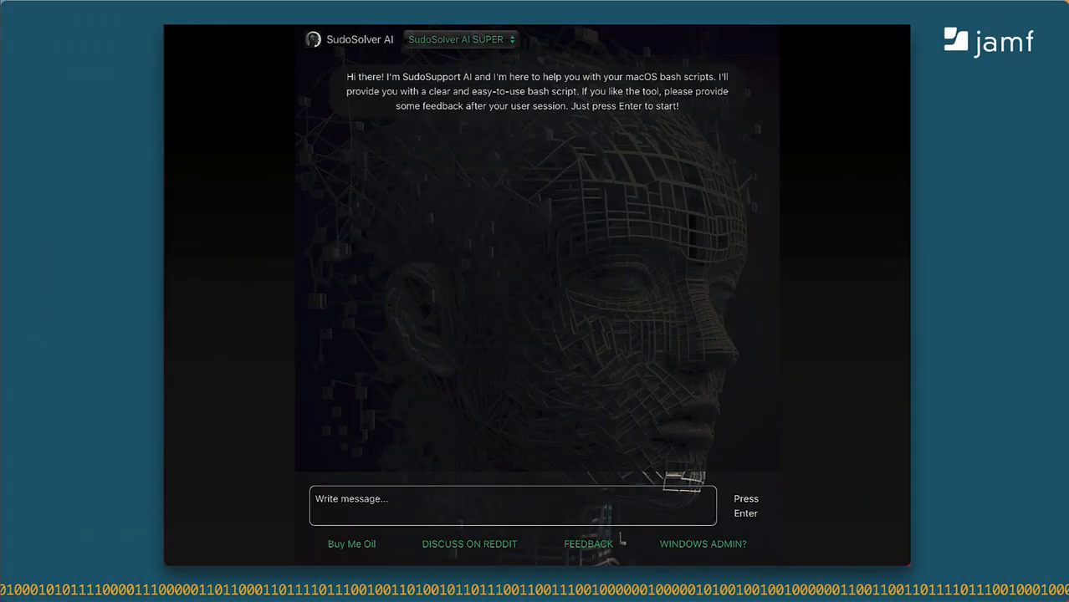
pyautogui.write('Write a script that will display a dialog asking for my name and then show another dialog that tells me hello.')
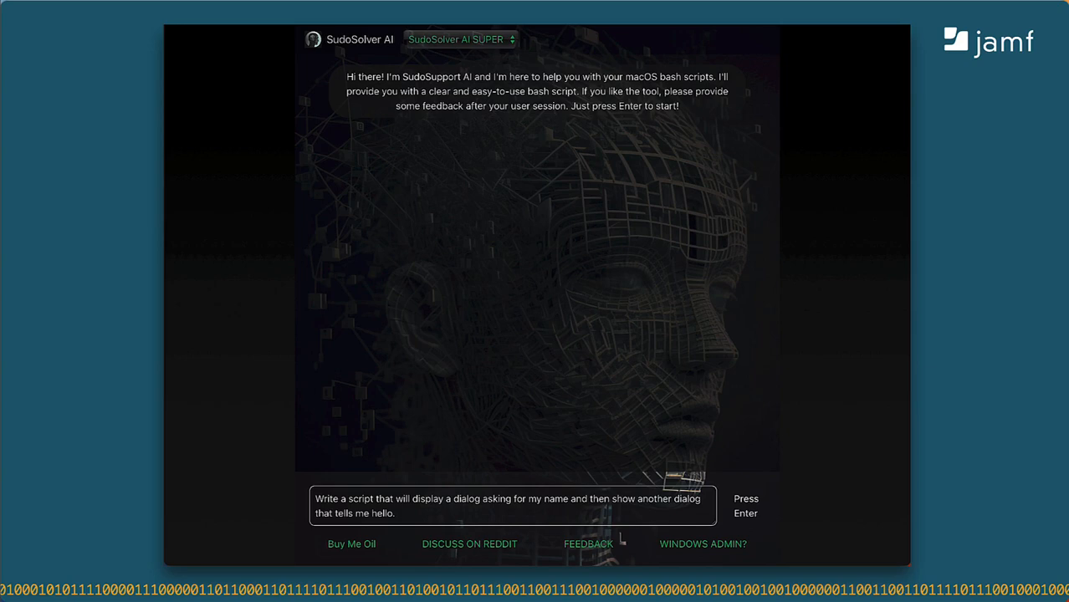
pyautogui.press('Return')
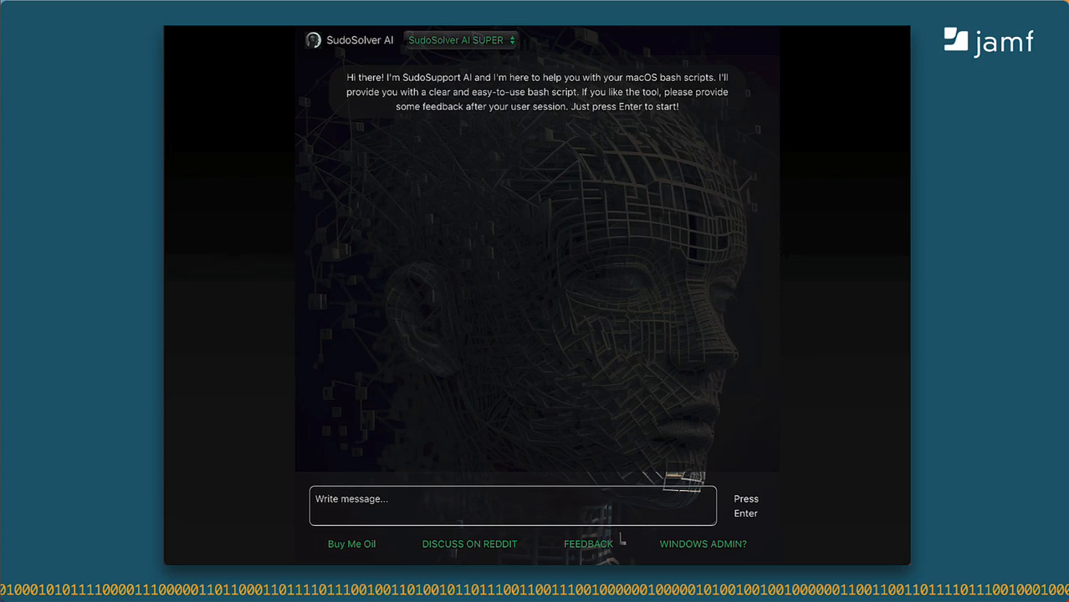
# Send 'List all Jamf Pro computers' and receive a JSSResource computers curl command.
pyautogui.write('List all Jamf Pro computers')
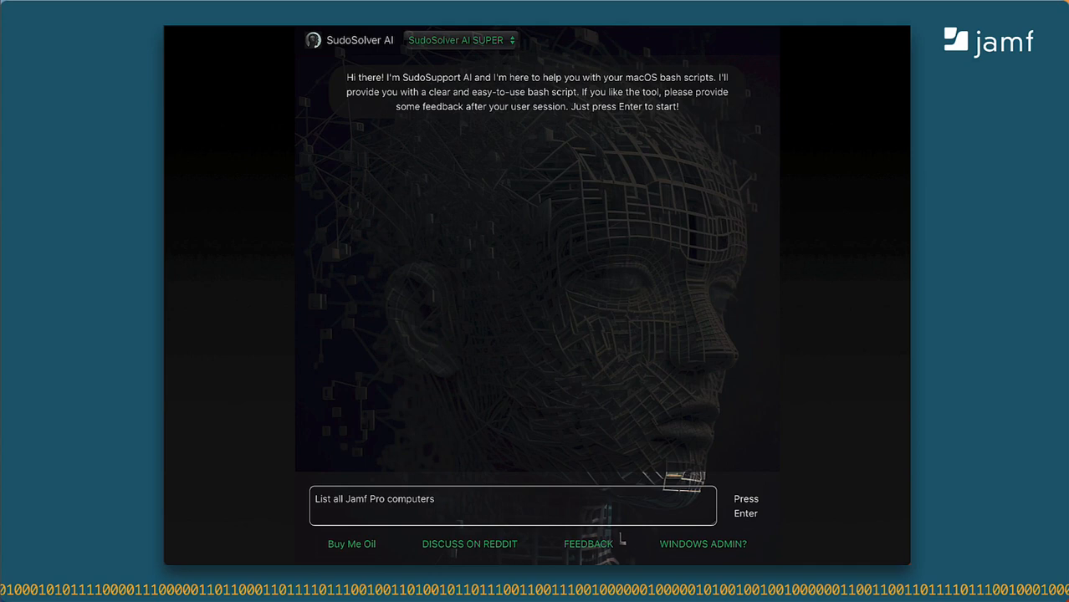
pyautogui.press('Return')
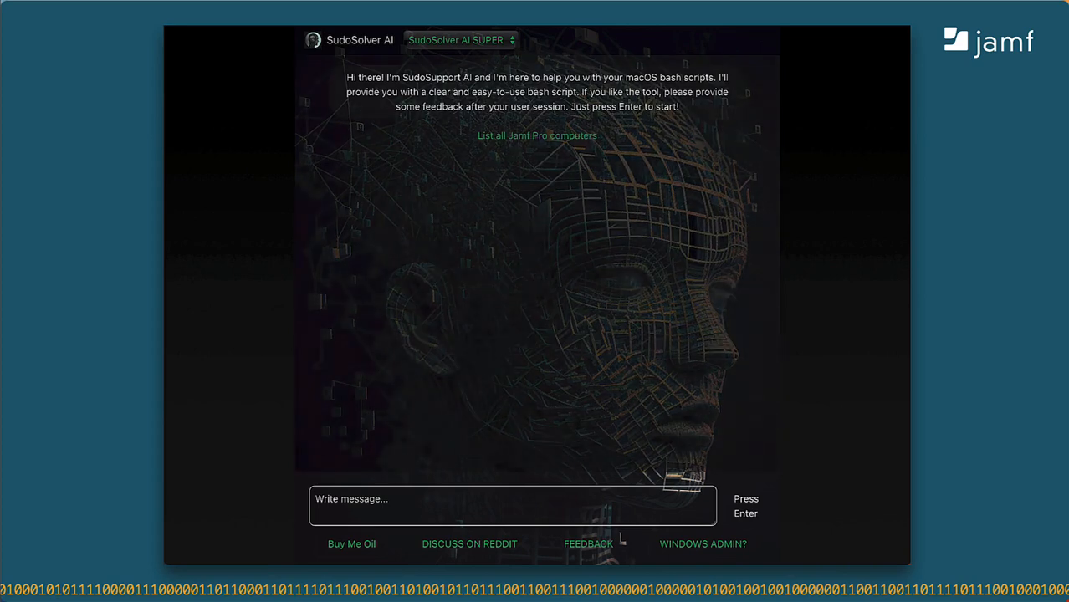
pyautogui.click(536, 135)
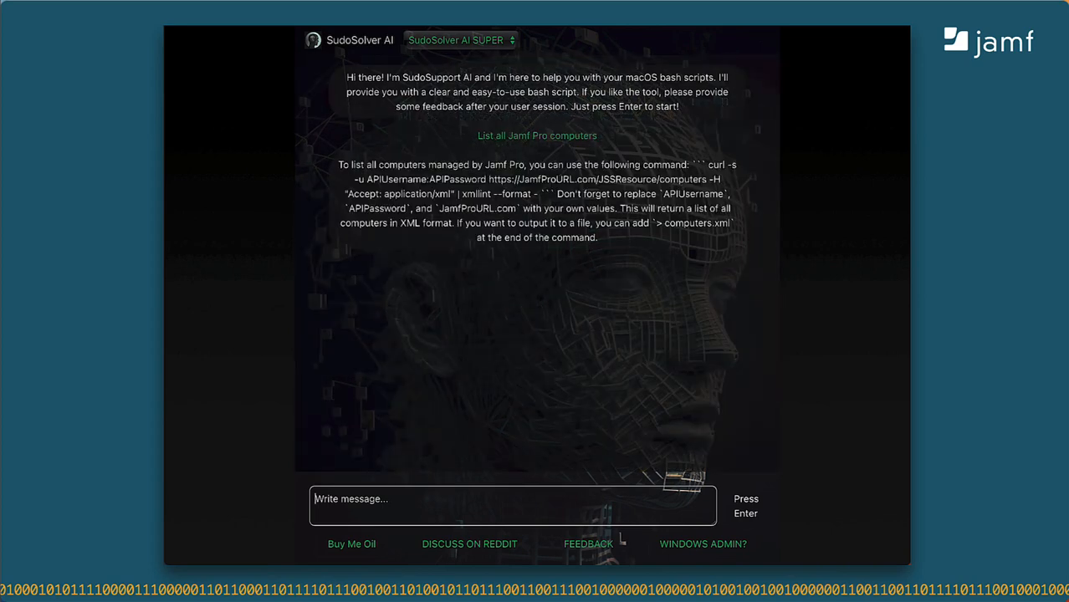